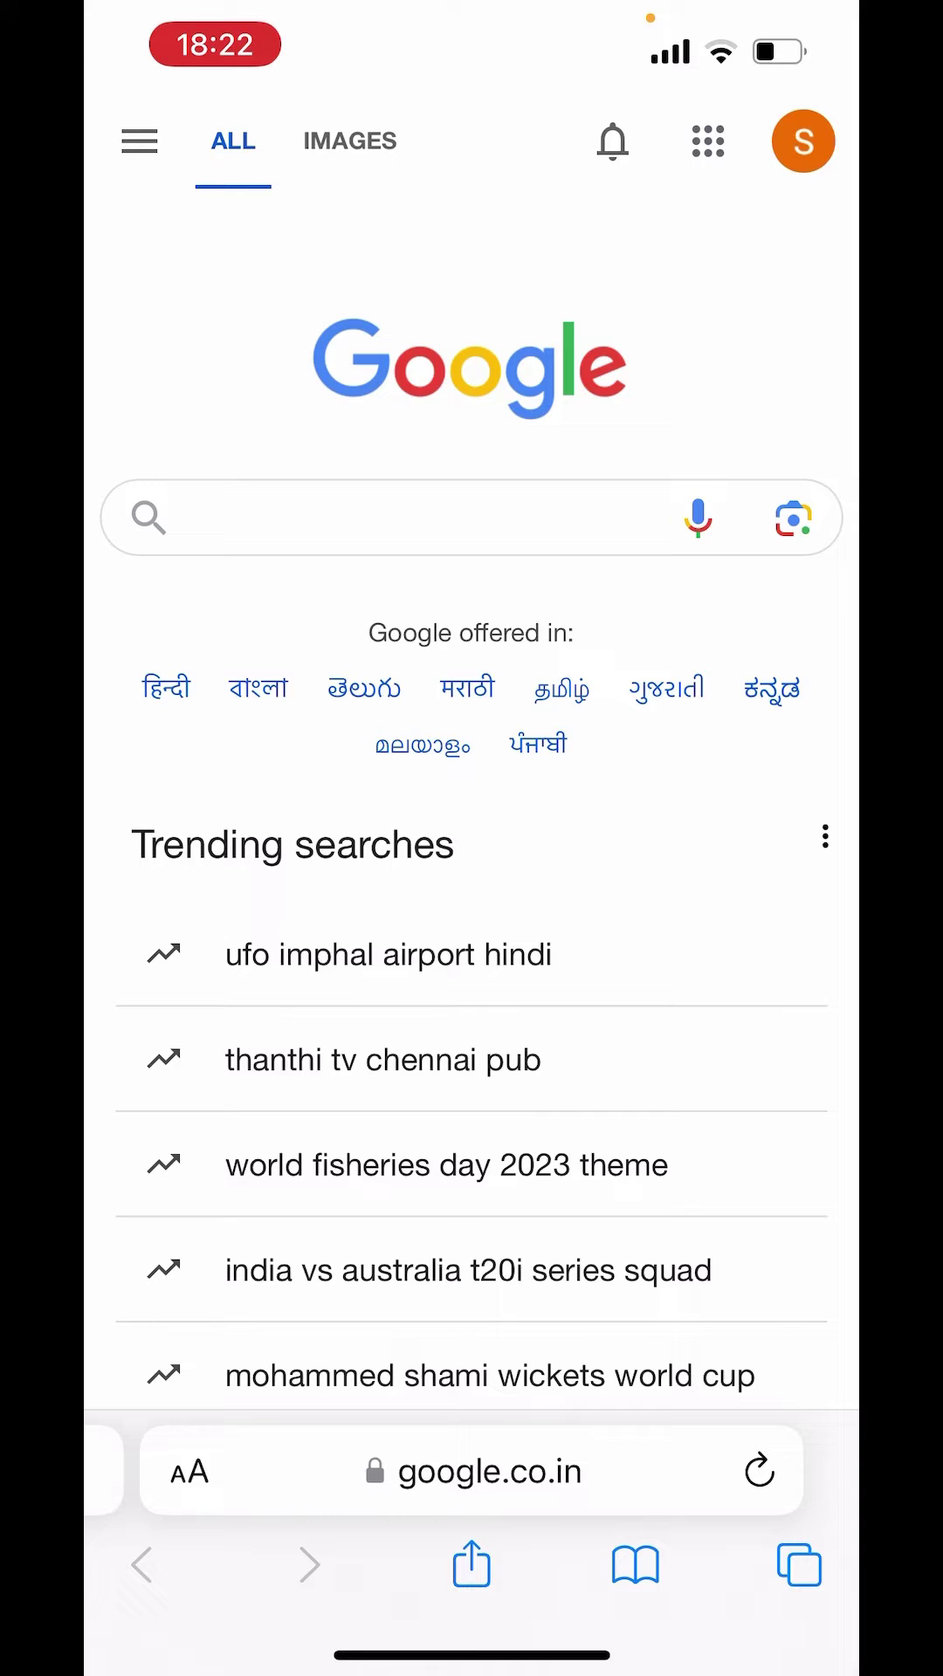
- Reach the Google Account home page from the profile avatar on google.co.in
left_click(803, 140)
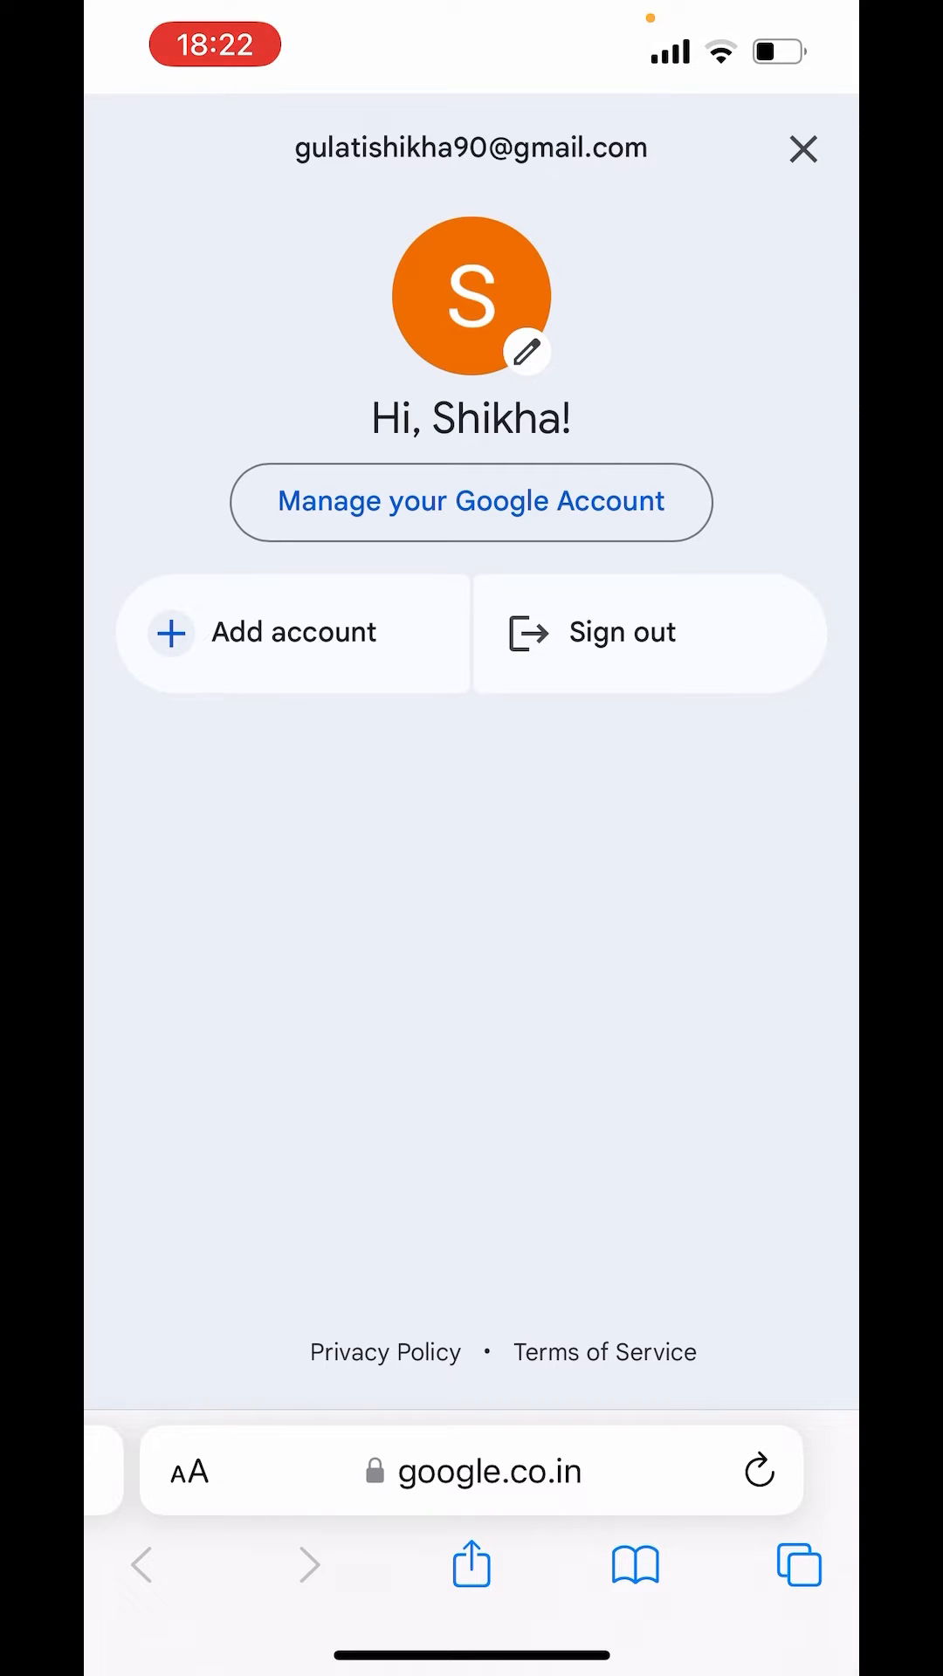
left_click(468, 501)
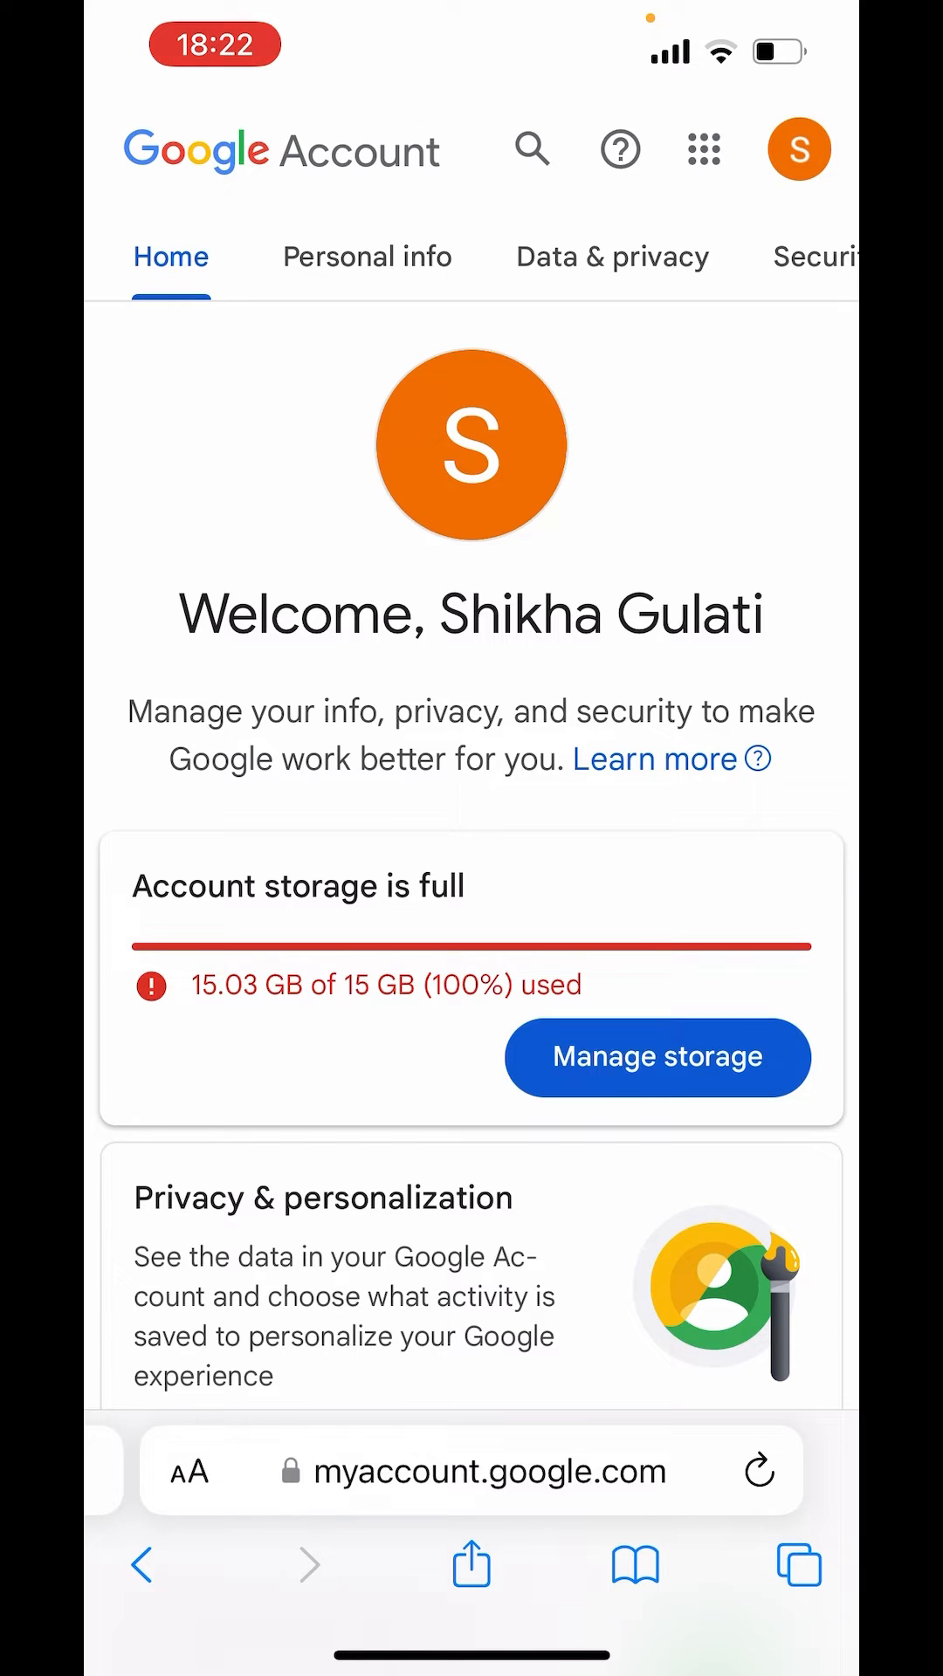
- Reach the Search history page on My Activity via Data & privacy
left_click(611, 255)
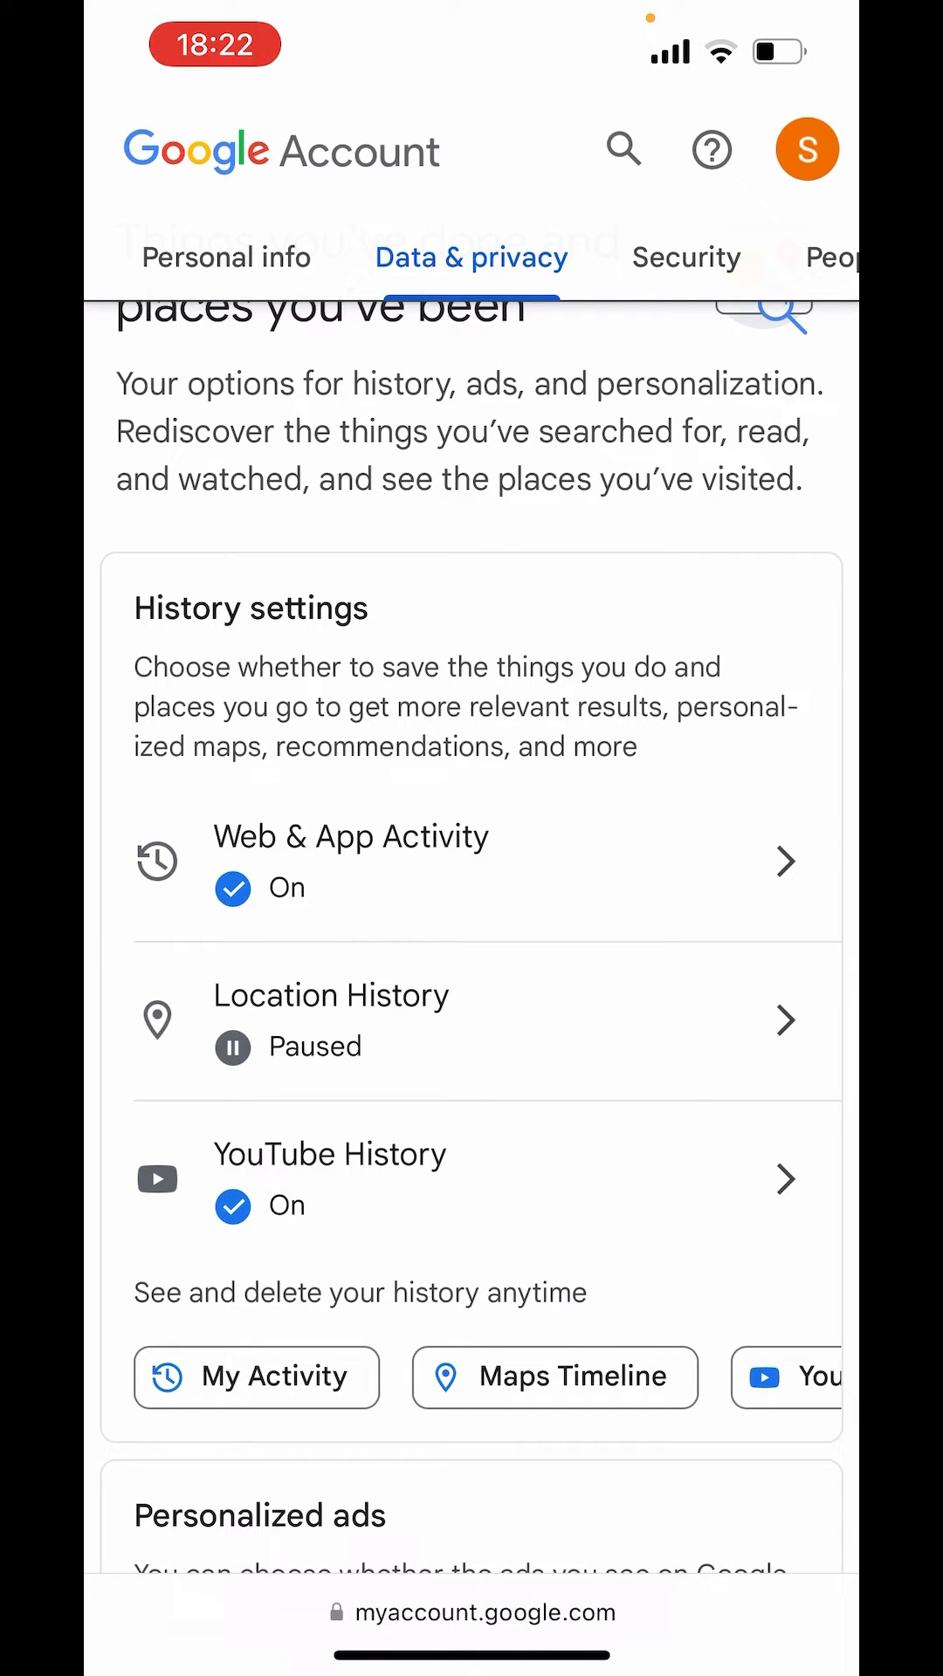
left_click(349, 837)
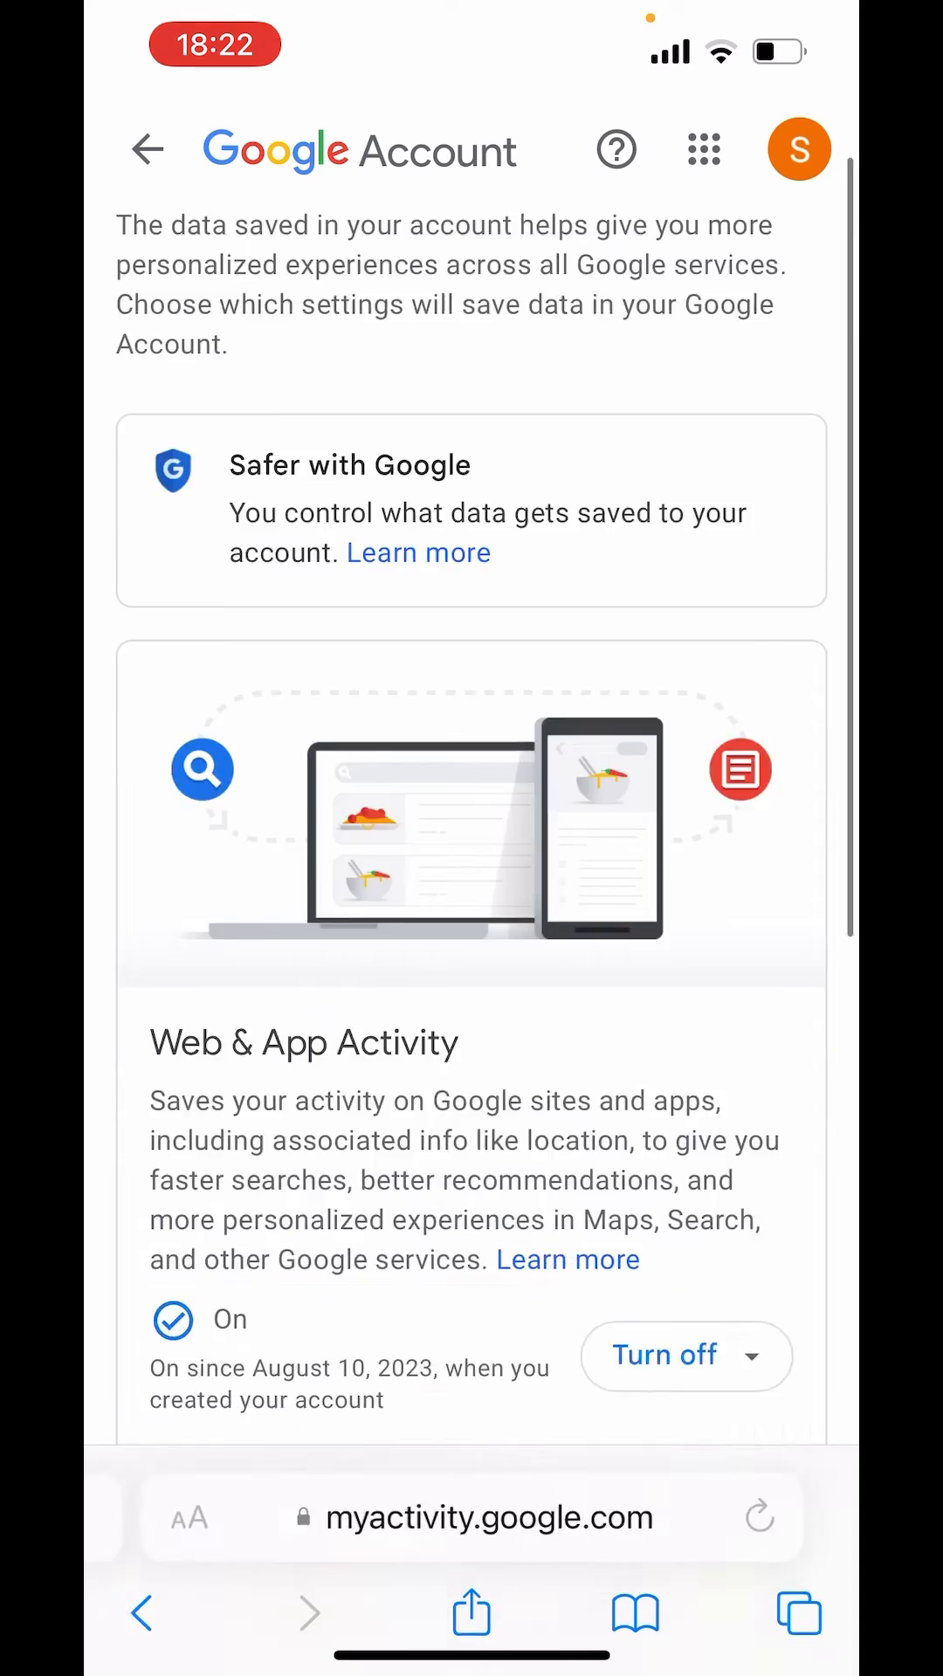
scroll("down", 3)
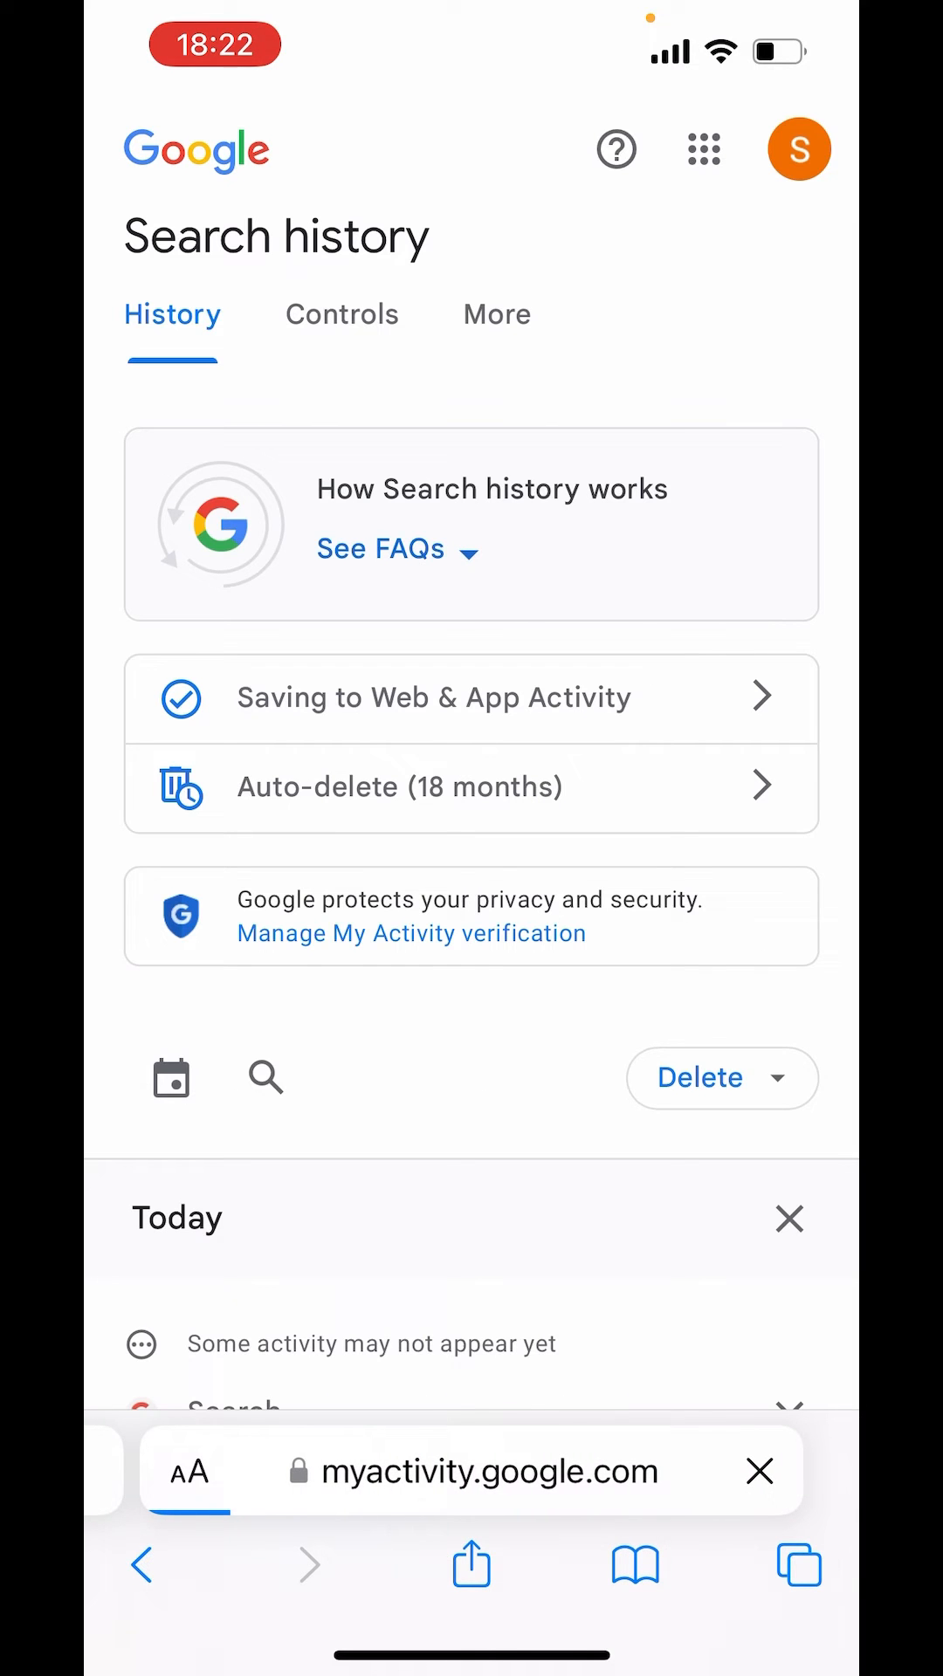
- Scroll the Search history list from Today back into Yesterday's entries
scroll("down", 3)
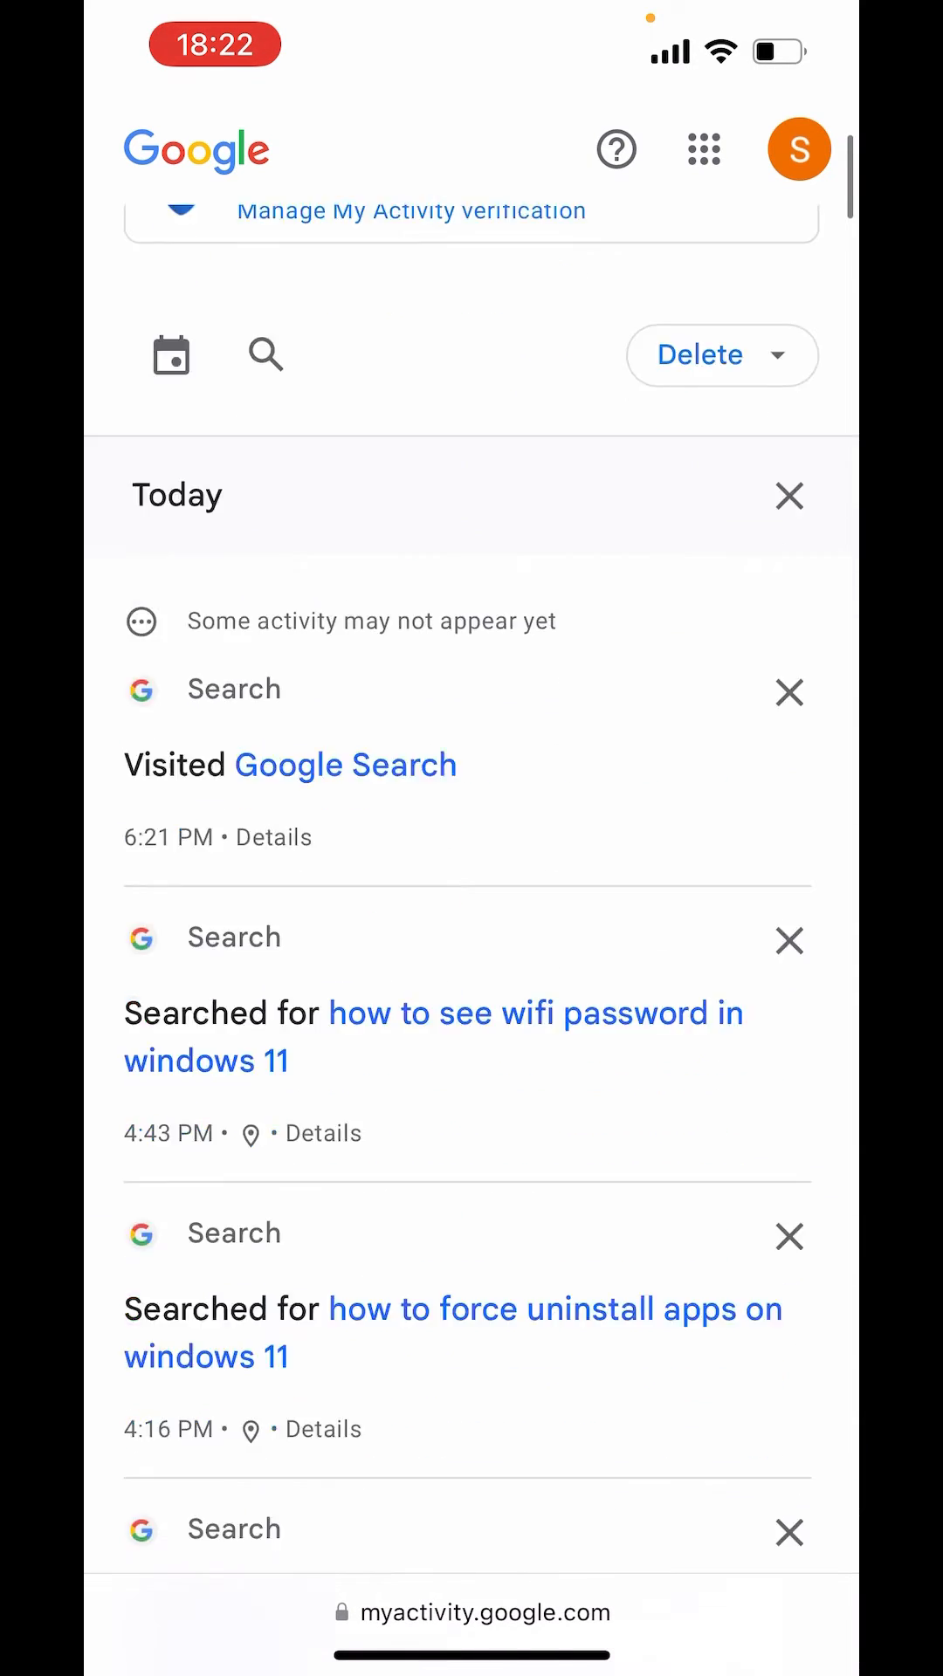
scroll("down", 3)
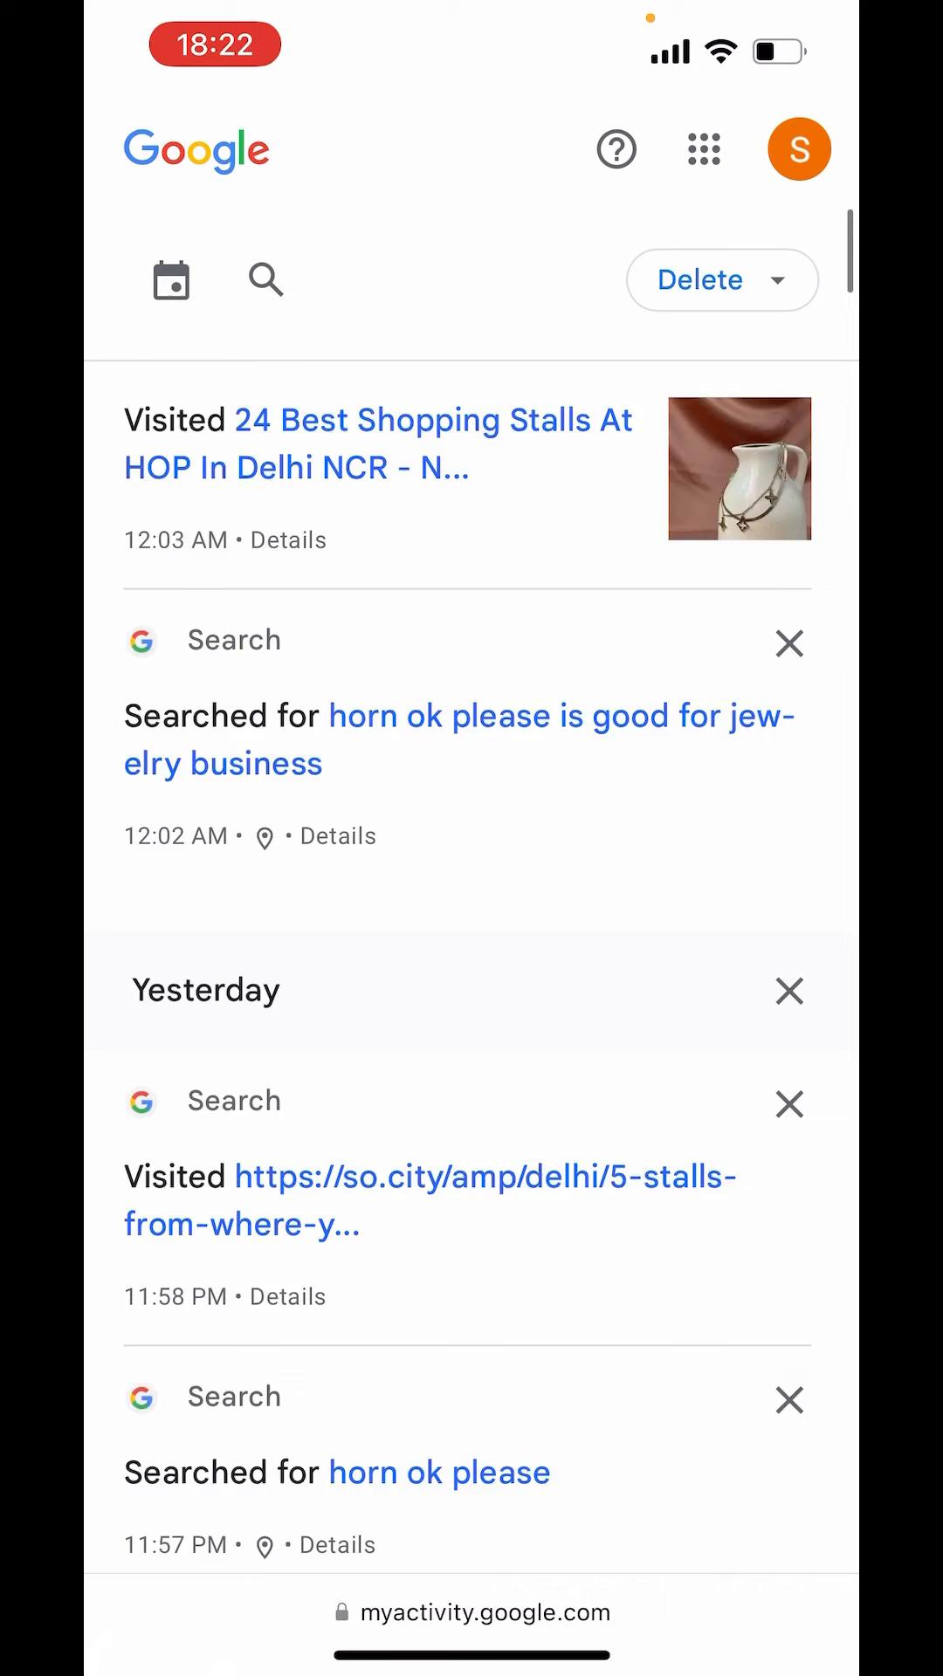
scroll("down", 3)
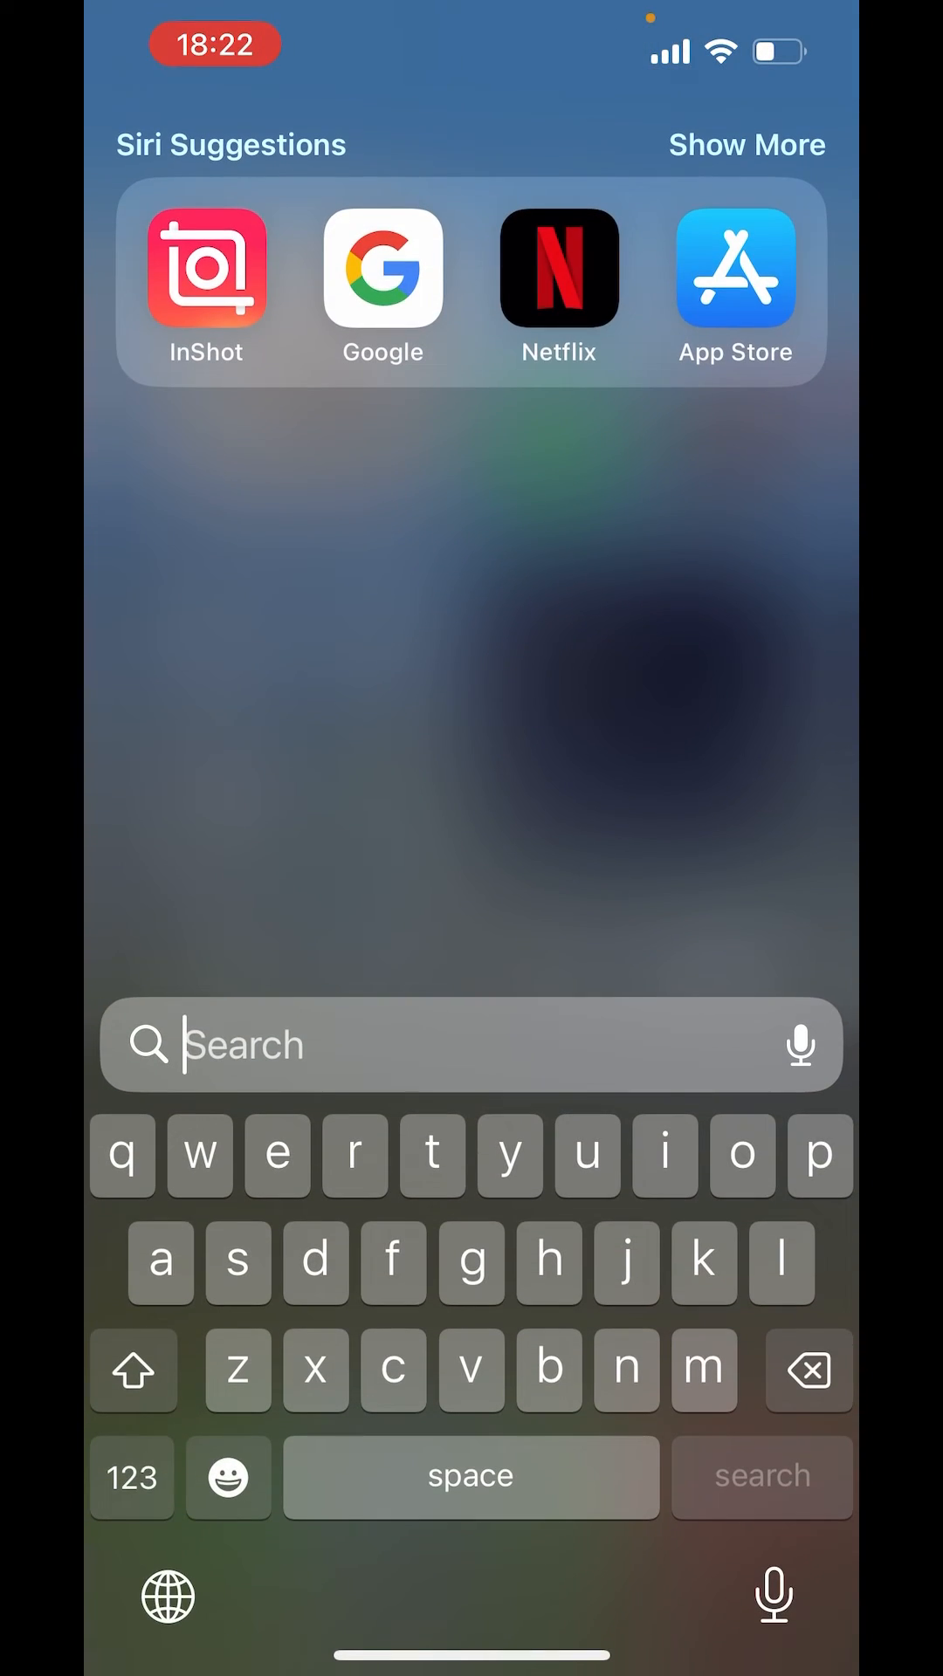
- Launch the Google app from Siri Suggestions and reach its Search history page
left_click(381, 277)
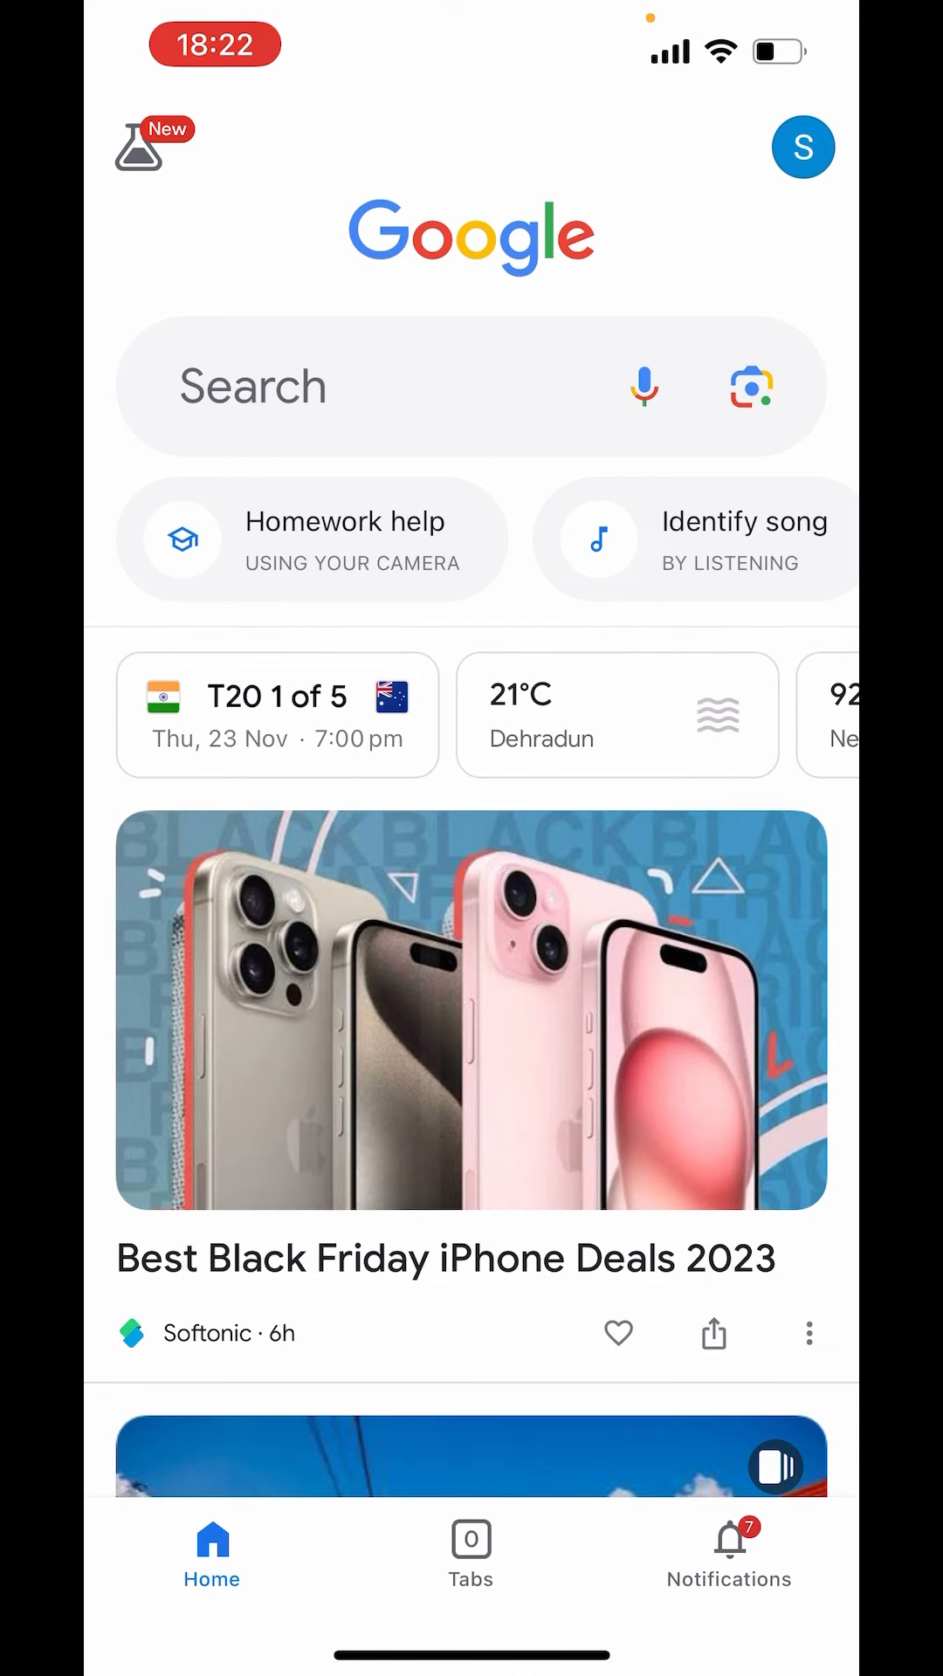
left_click(803, 147)
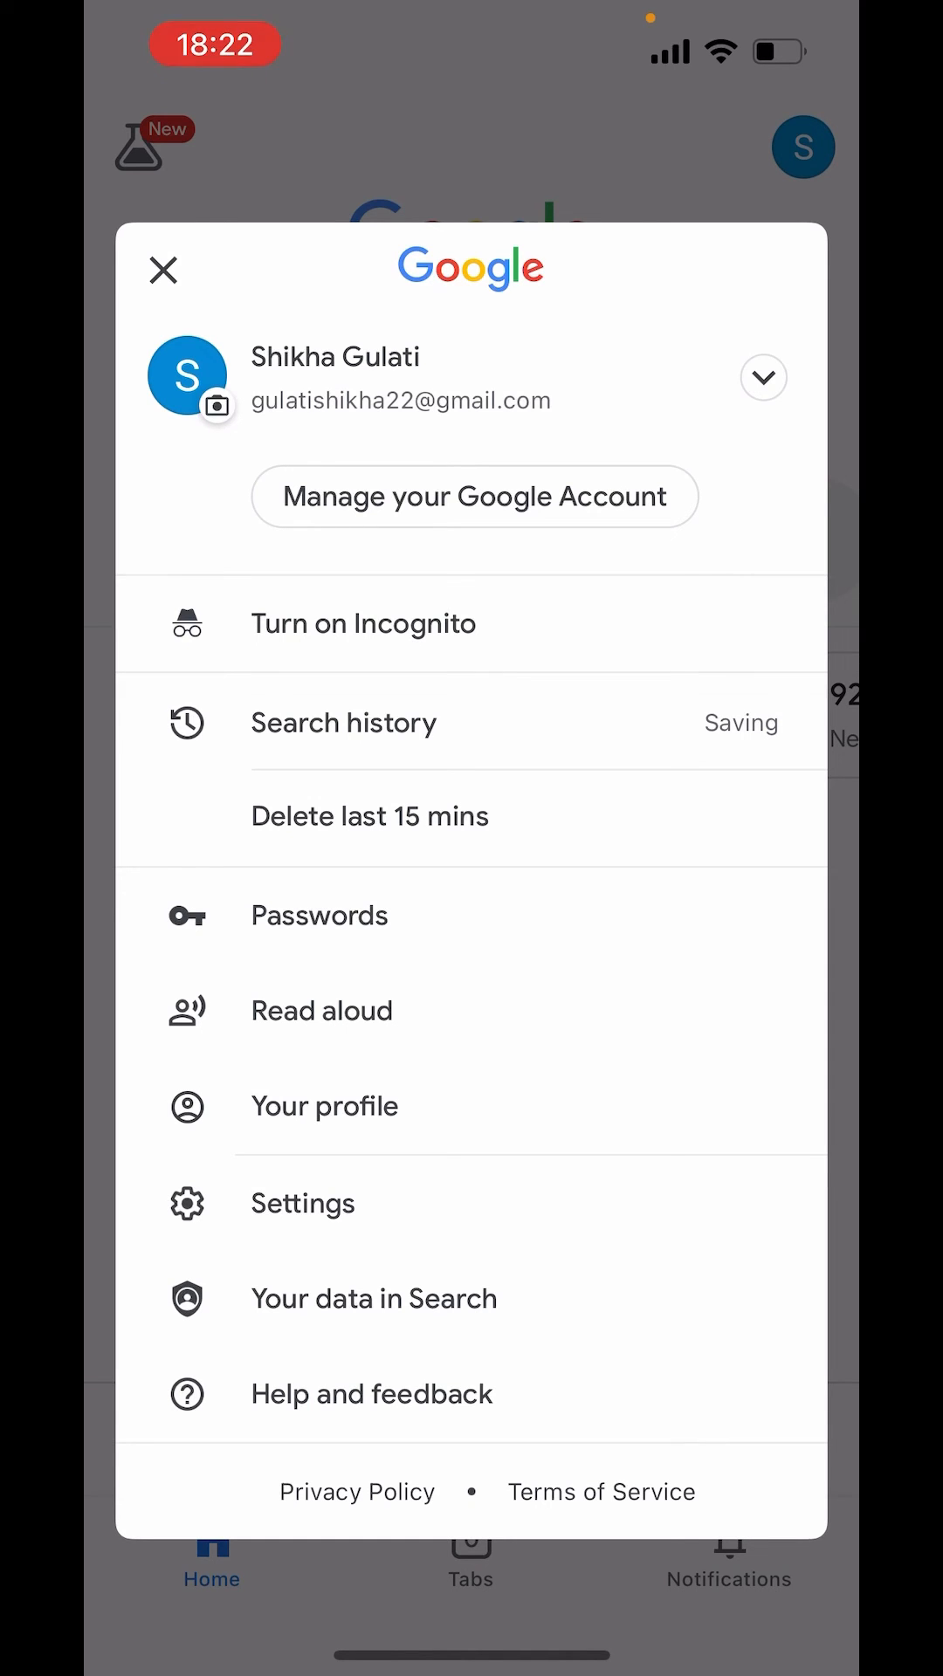
left_click(165, 269)
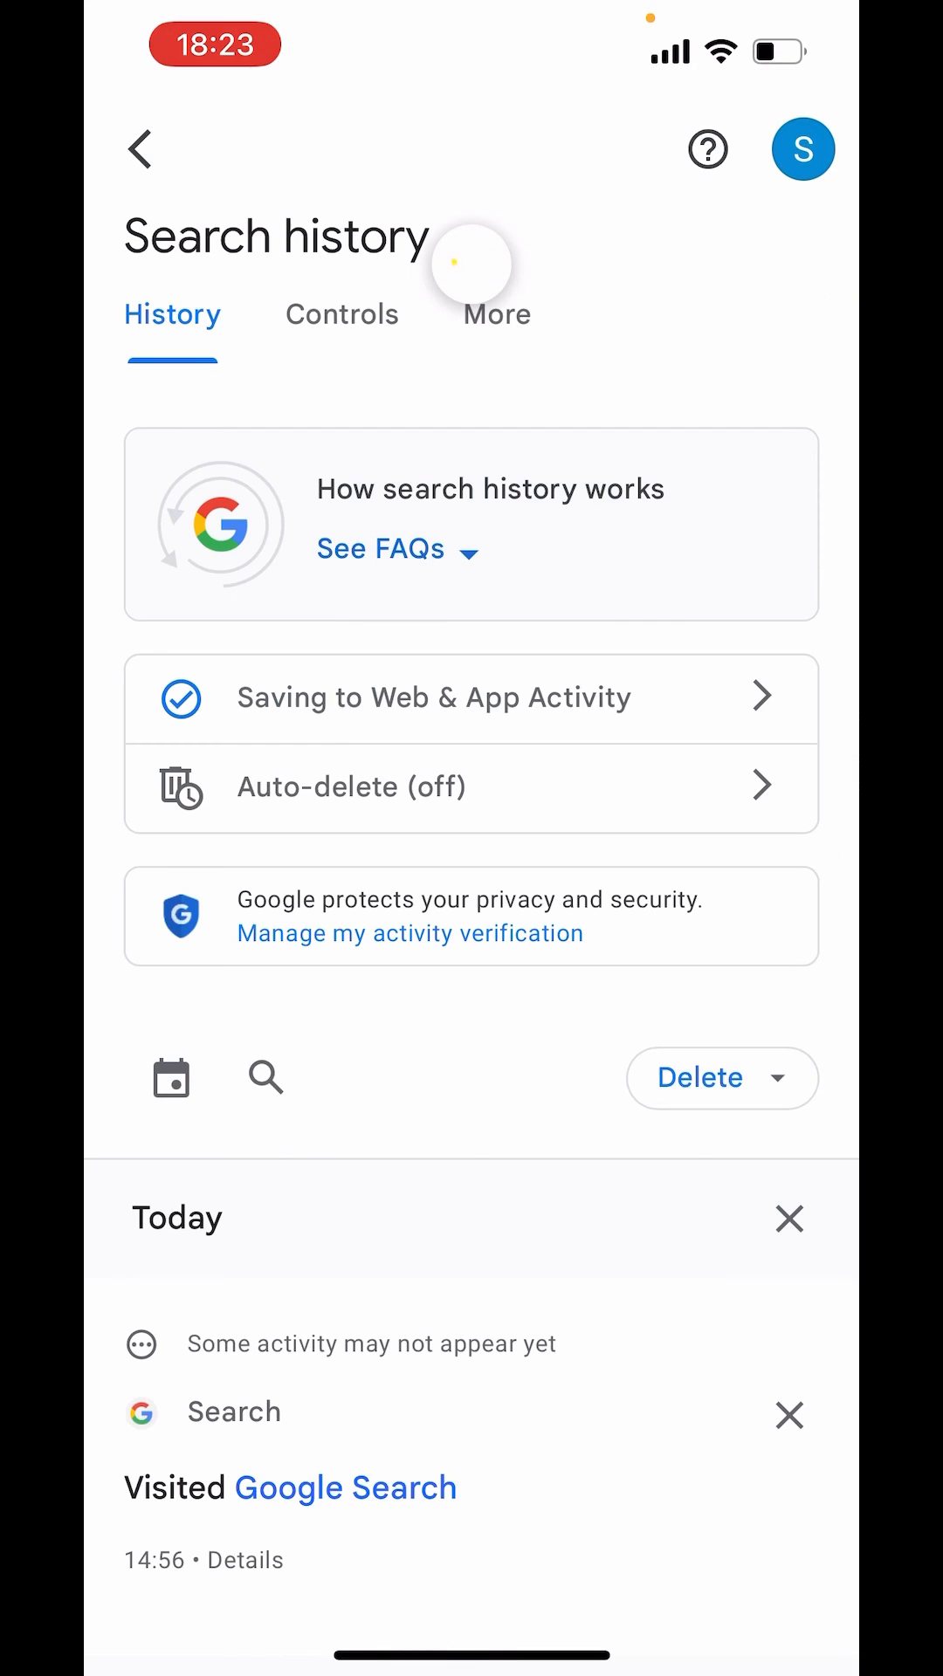
- Scroll the history back to the 3 November and 26 October entries, then return to the home screen
scroll("down", 3)
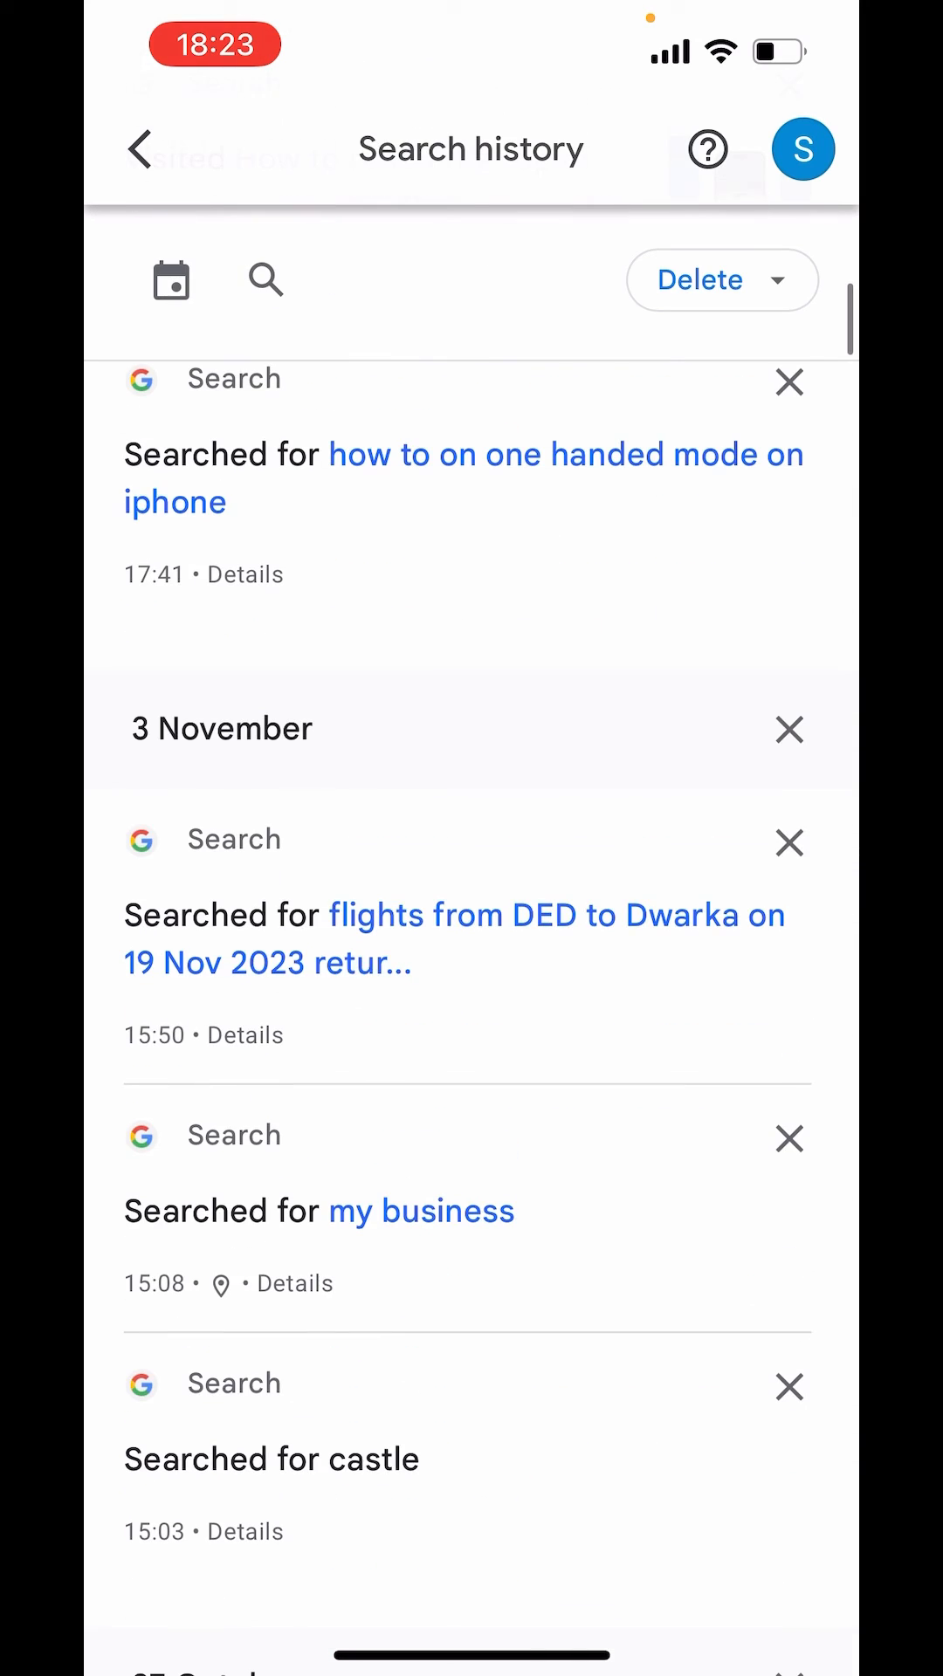
scroll("down", 3)
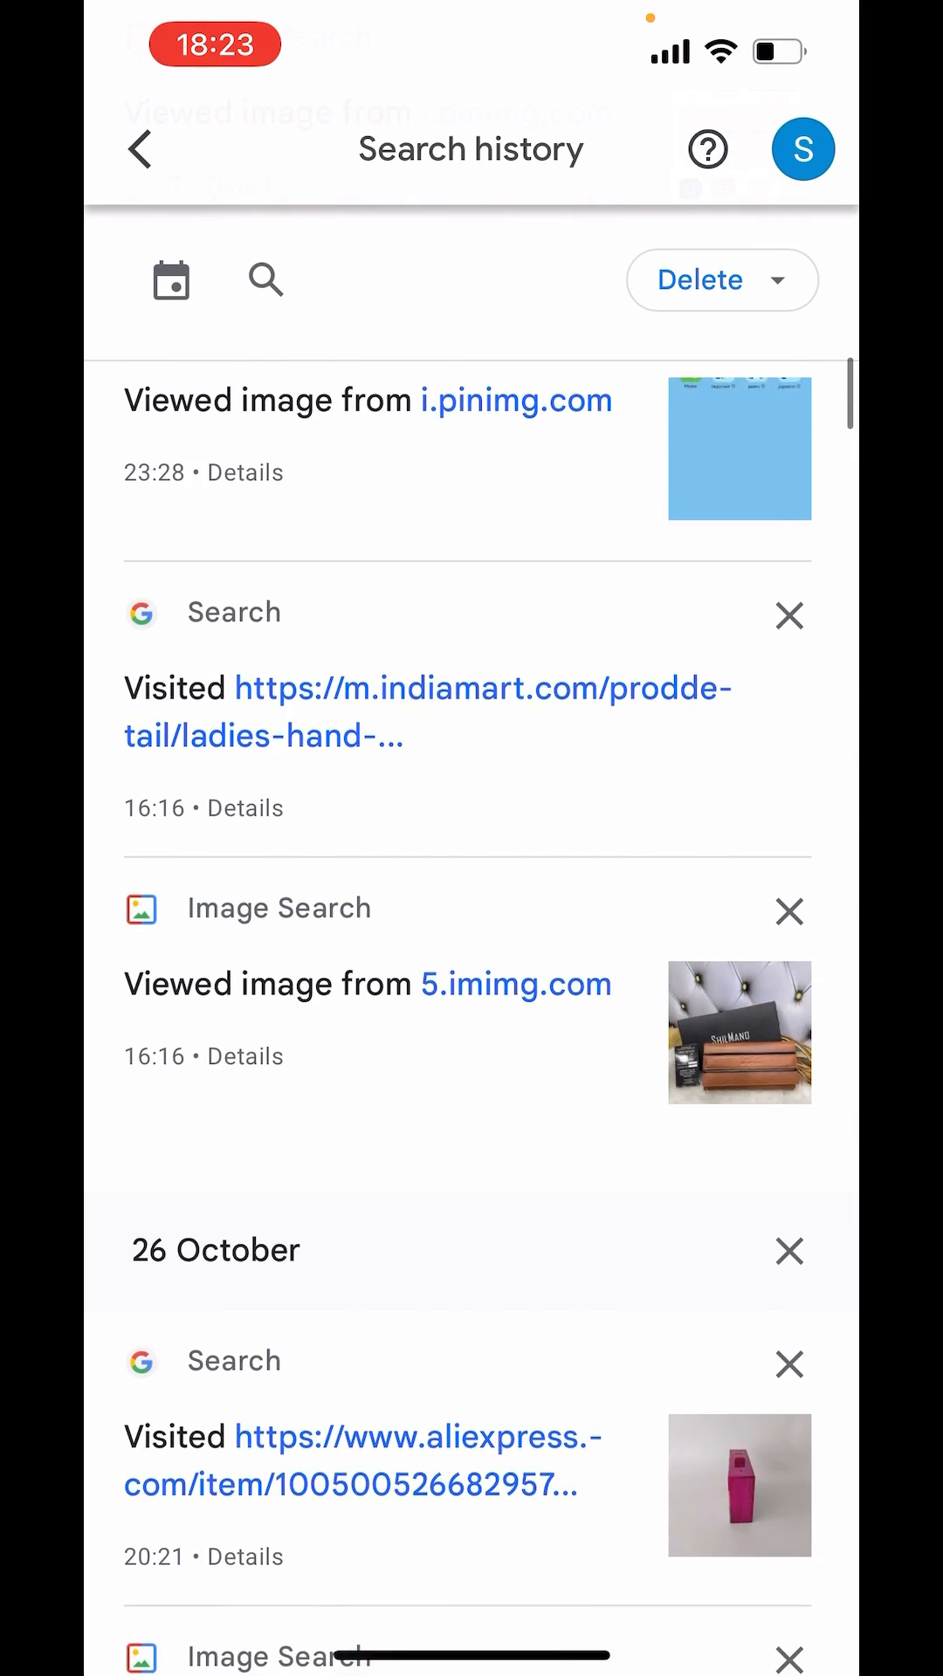
scroll("down", 3)
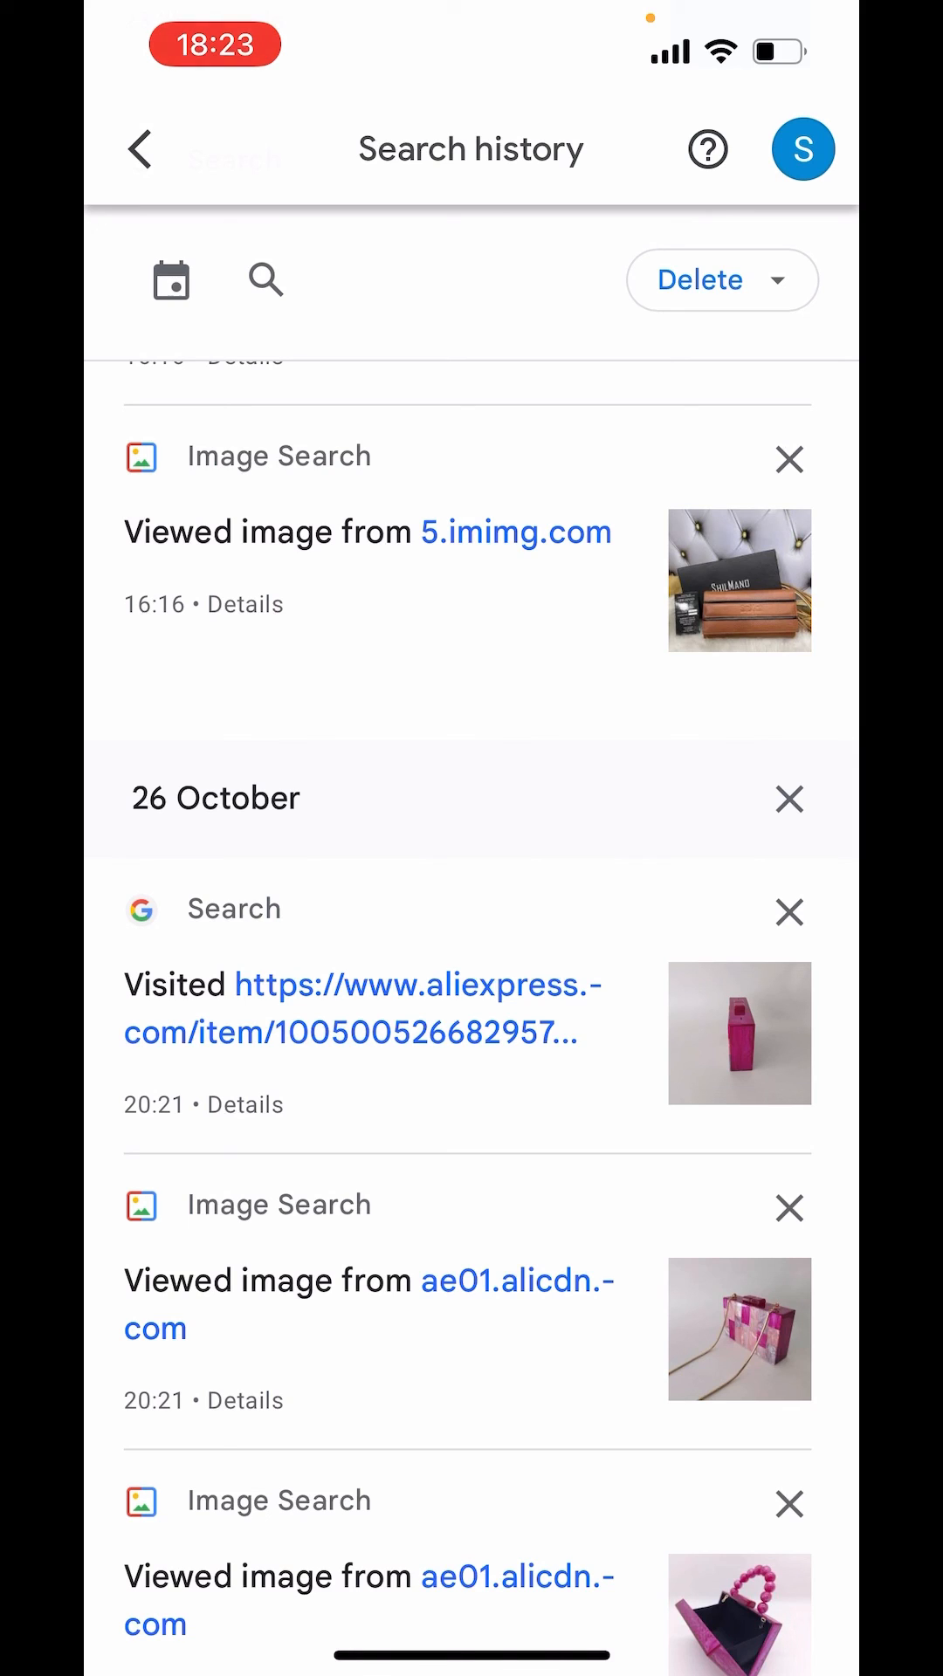
key("home")
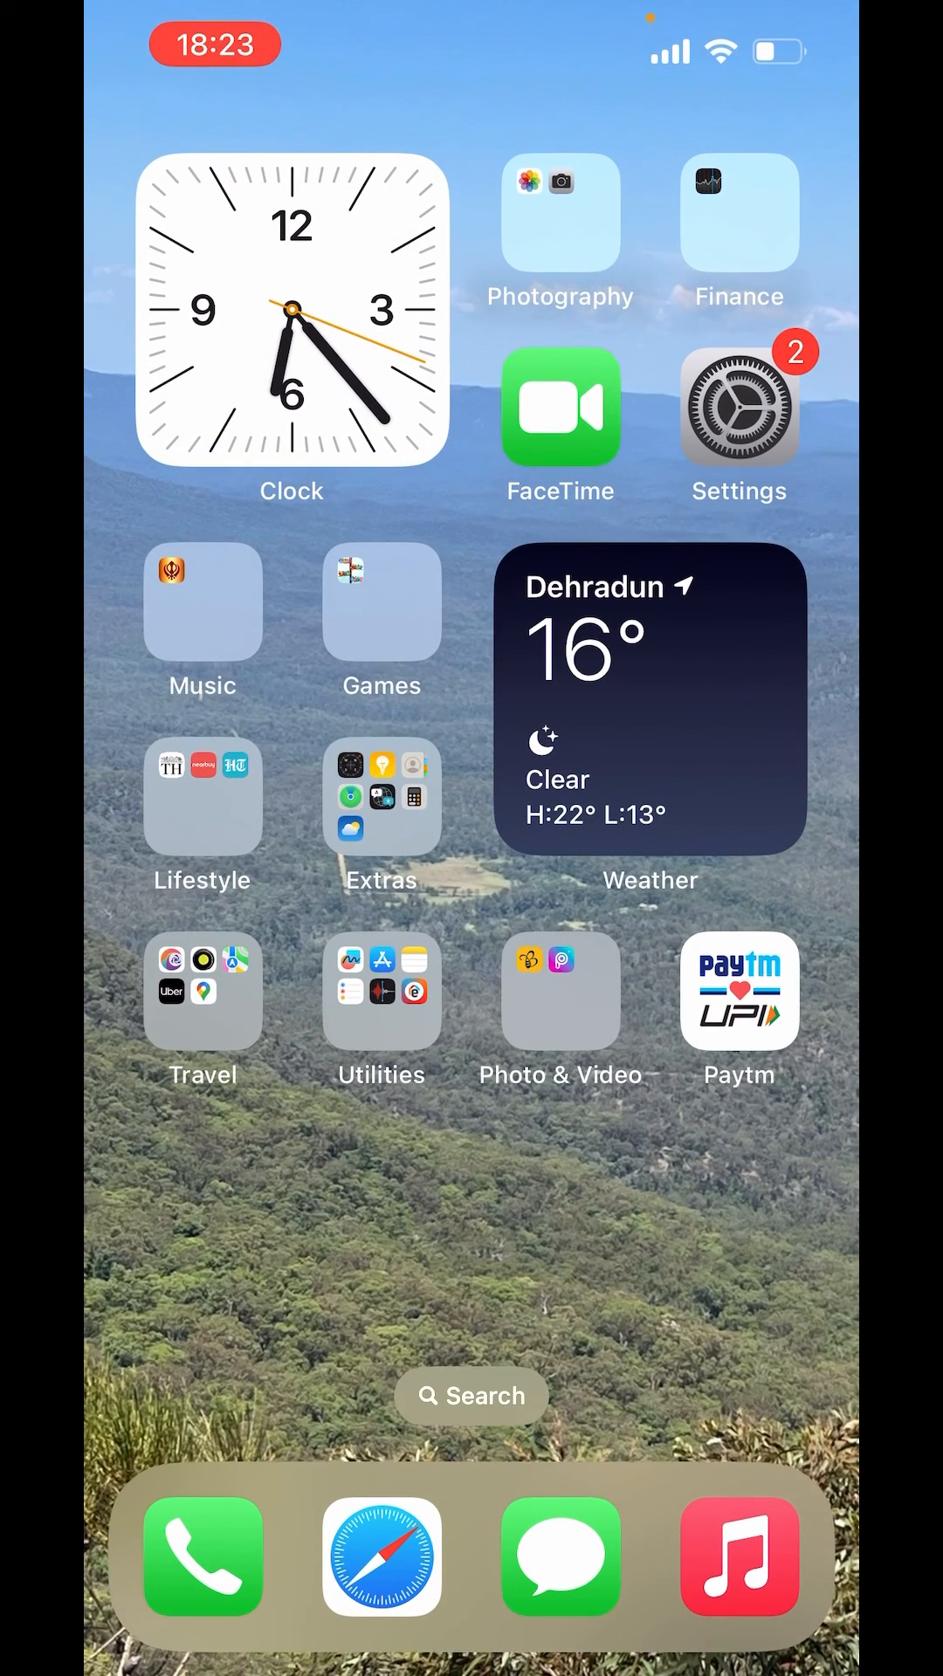